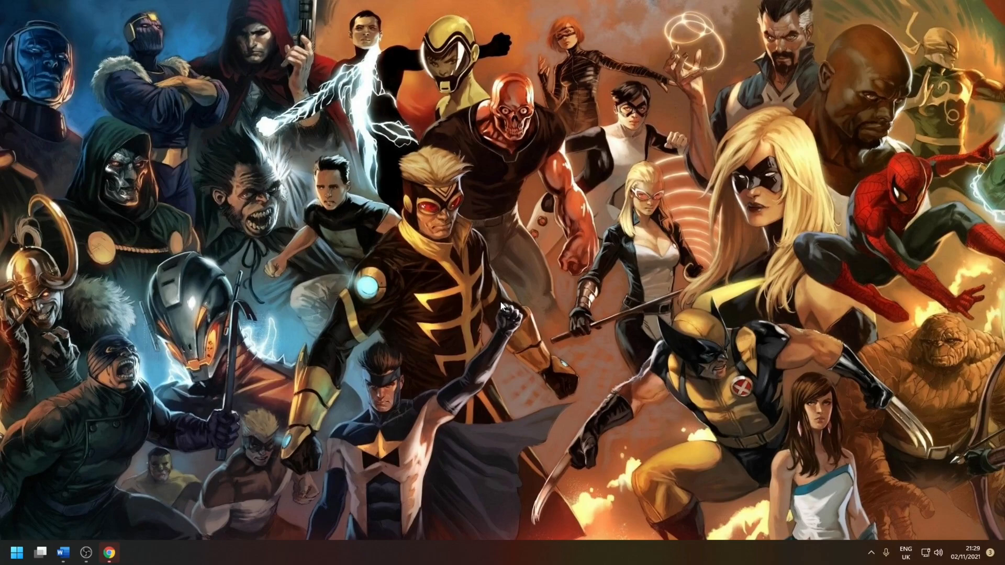
- Launch Google Chrome from the desktop
click(109, 551)
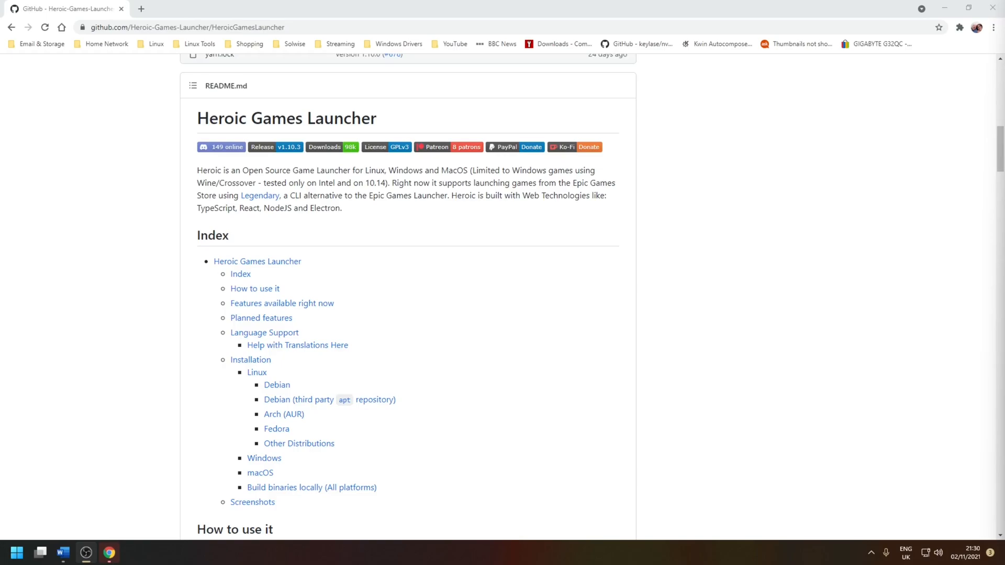
- Scroll the releases page to the 1.10.3 release's download assets
scroll(up, 3)
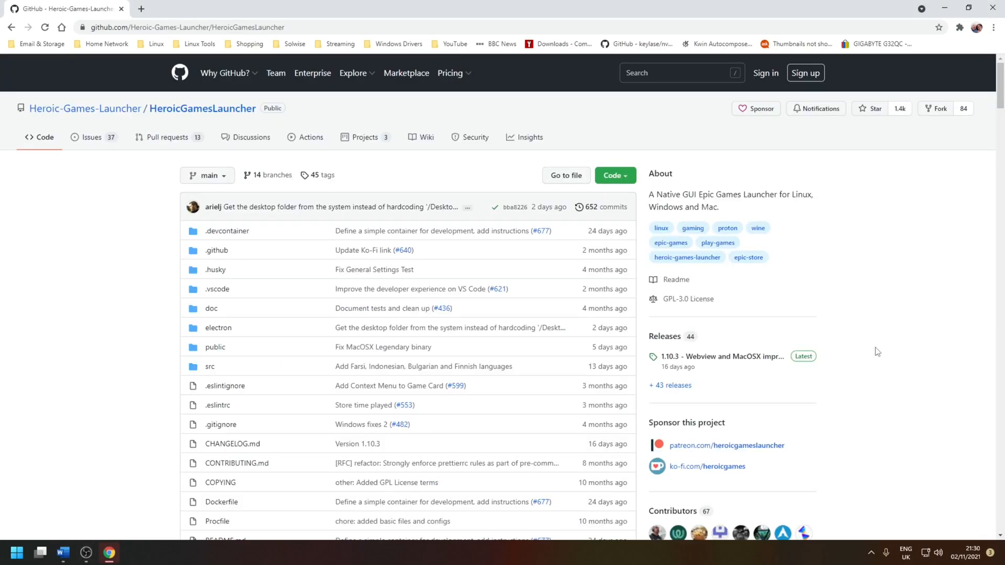
mouse_move(851, 244)
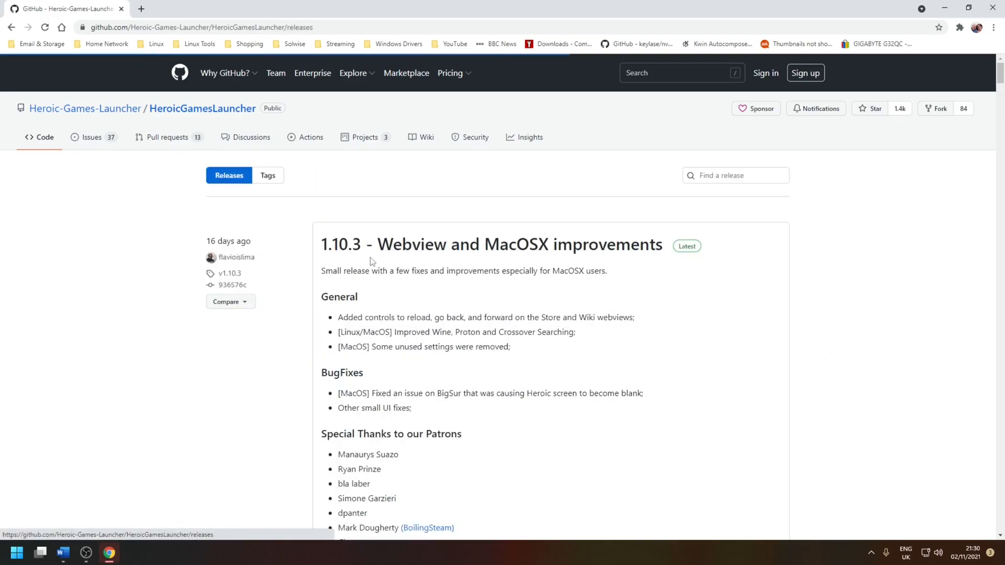
scroll(down, 3)
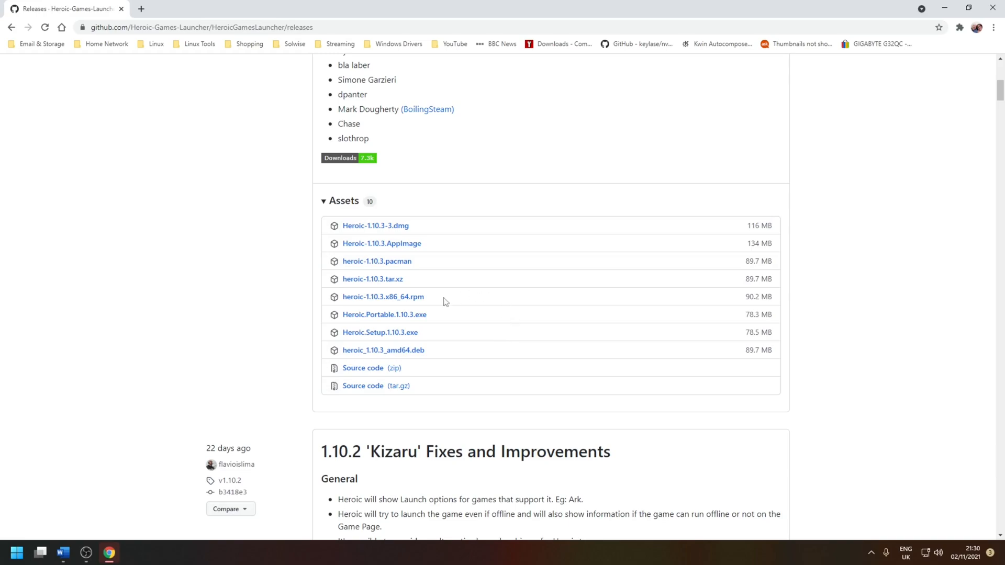
mouse_move(383, 349)
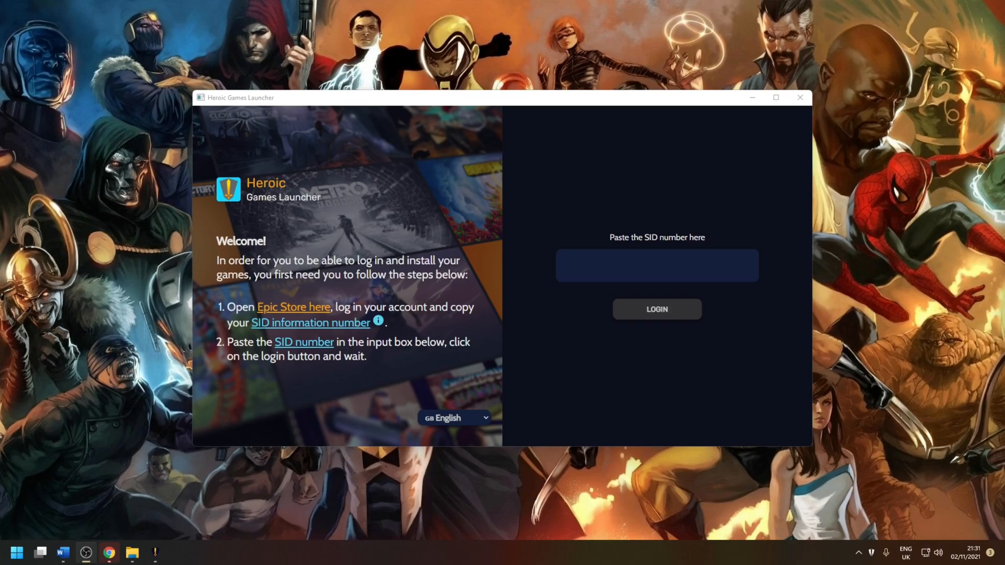
mouse_move(761, 243)
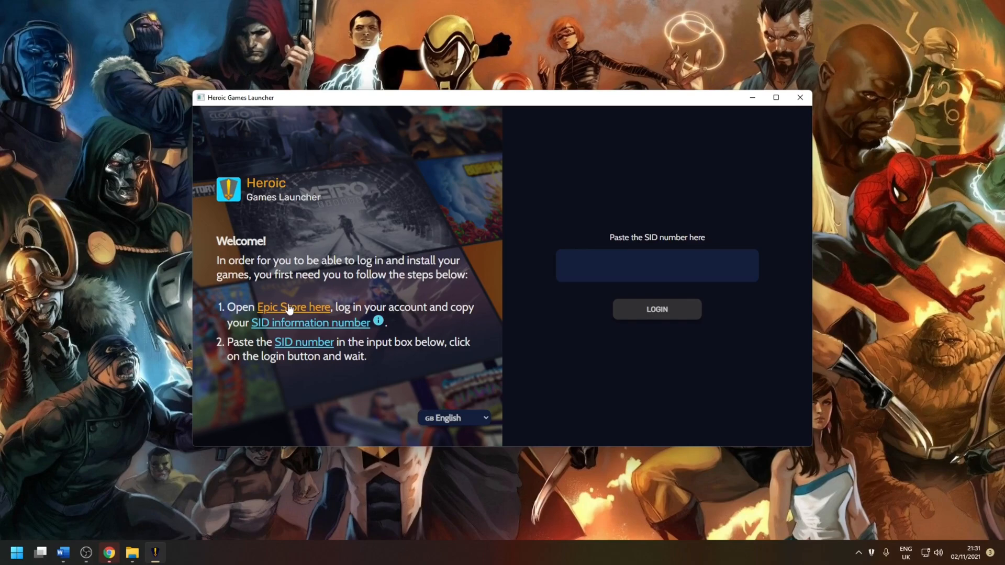
mouse_move(293, 312)
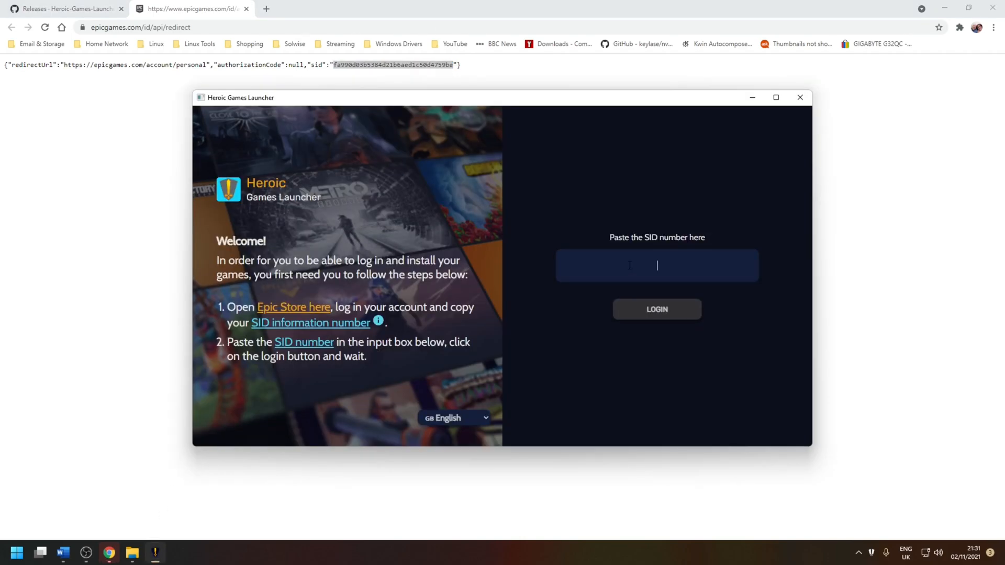
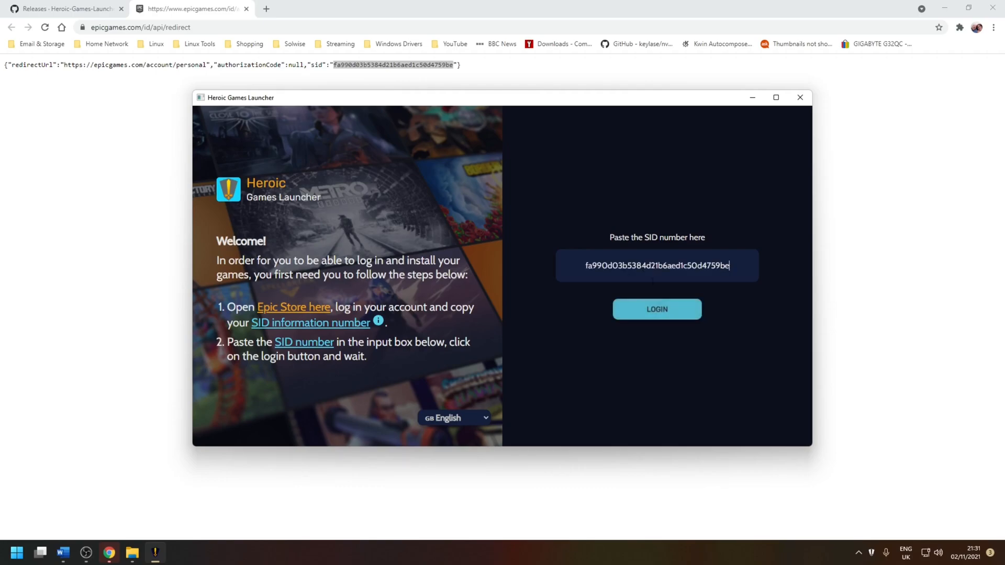
click(656, 310)
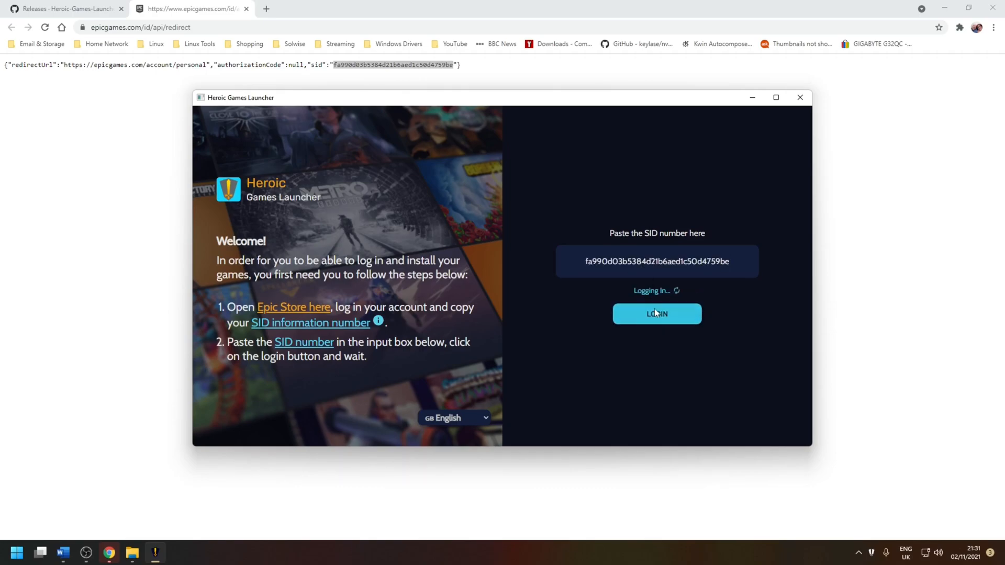
click(657, 314)
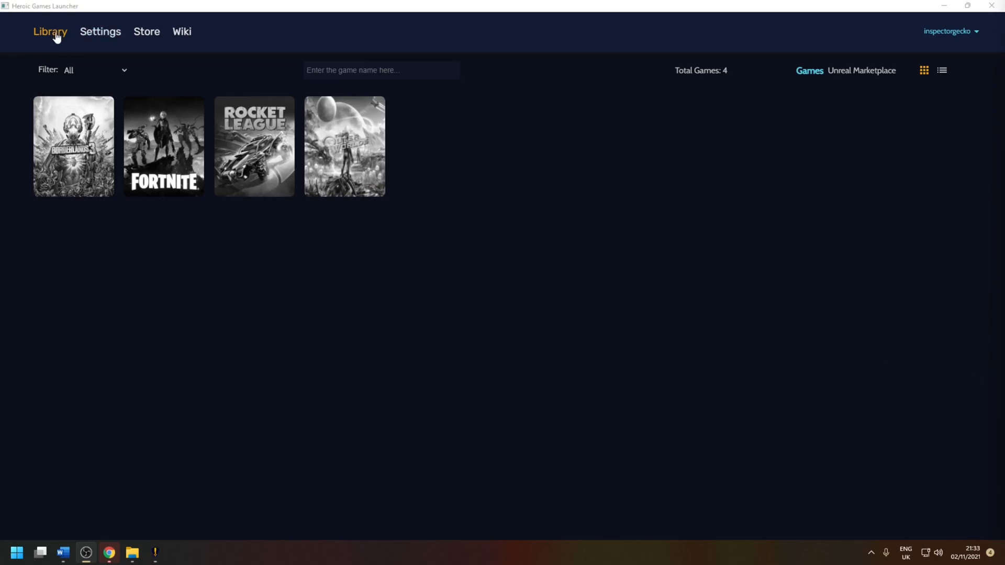
mouse_move(163, 154)
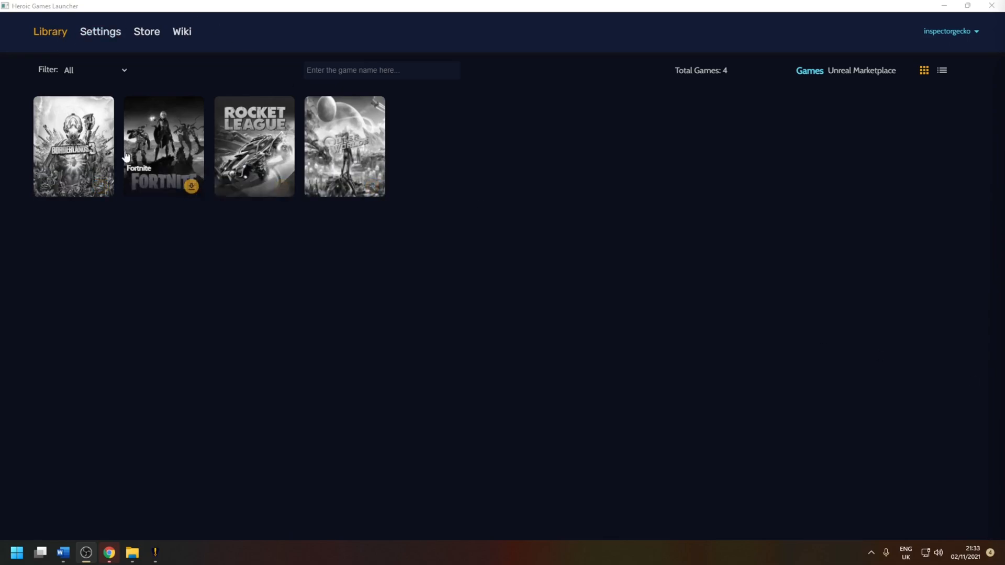
mouse_move(321, 300)
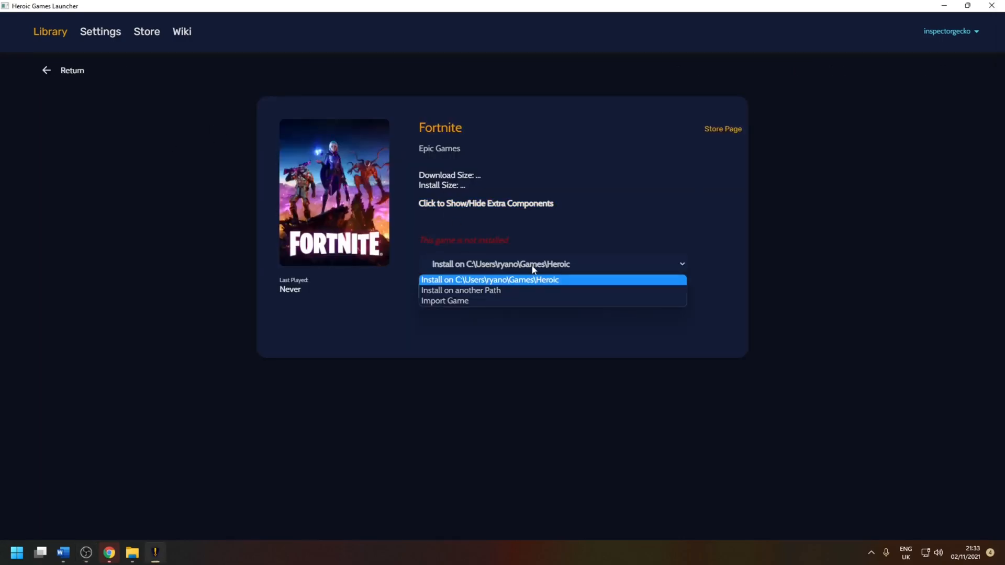
- Start installing Fortnite to the default C:\Users\...\Games\Heroic folder
click(489, 280)
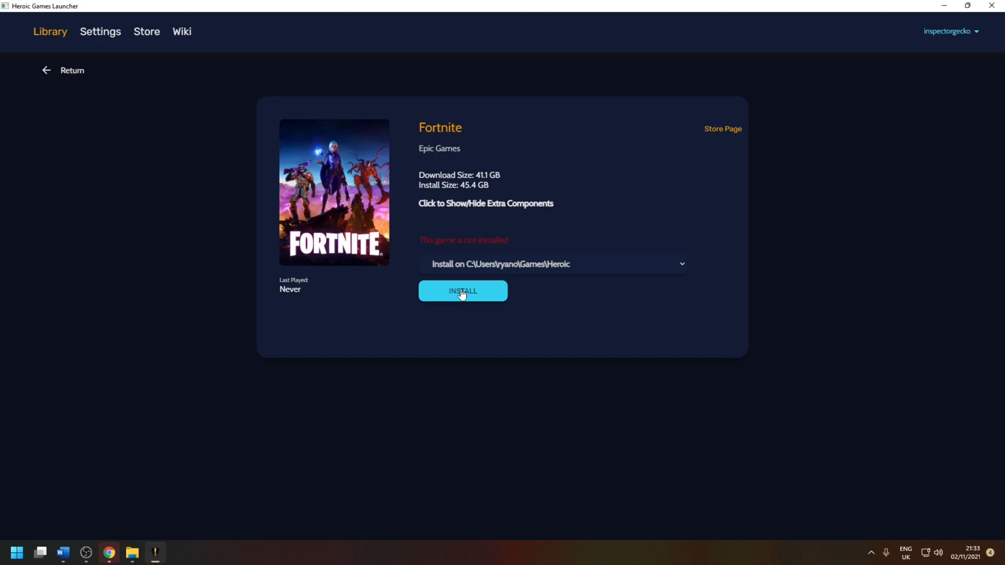
click(100, 30)
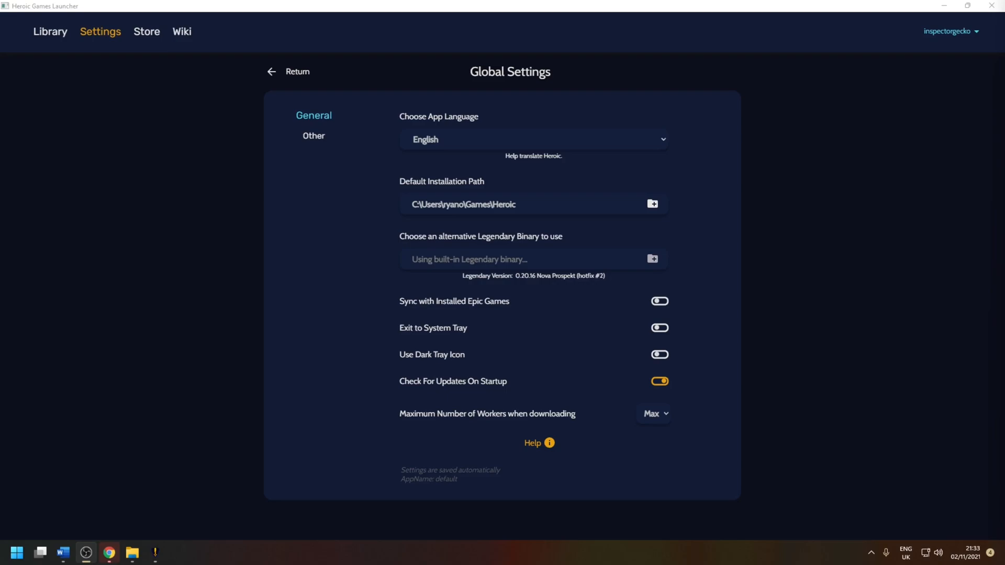
- Show the Global Settings page with language, install path and update options
click(147, 31)
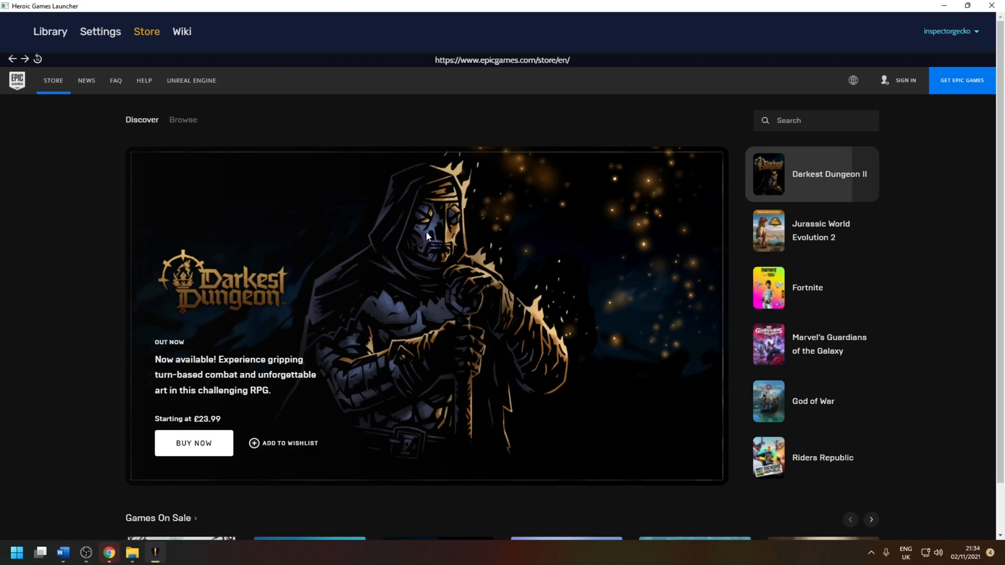
- View the Heroic wiki, then return to the four-game library
click(182, 31)
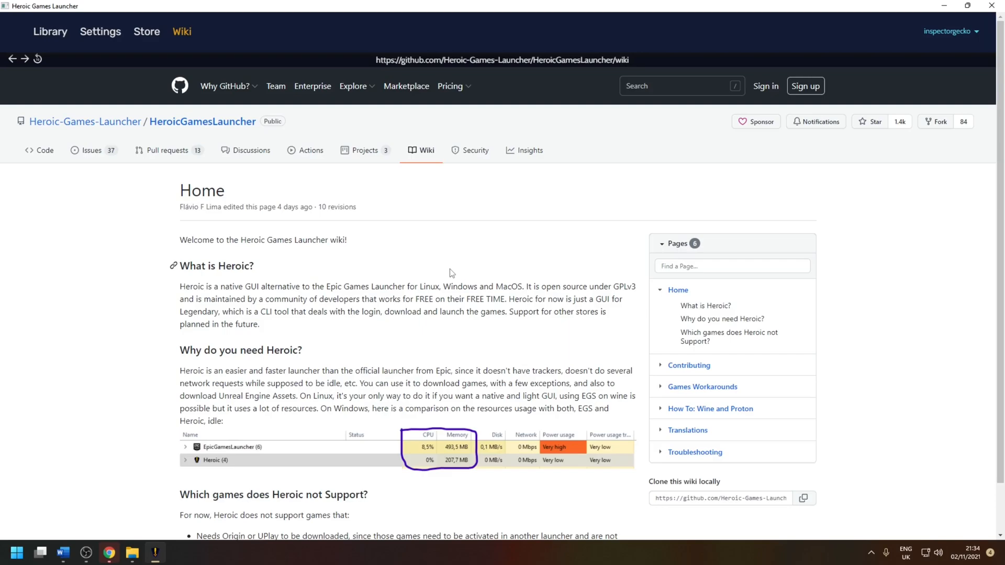
click(50, 31)
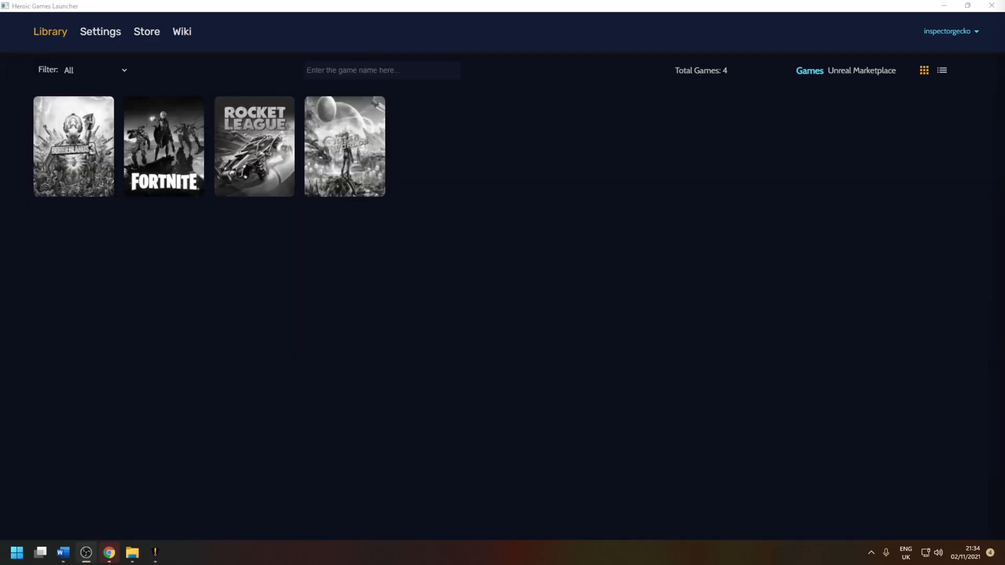